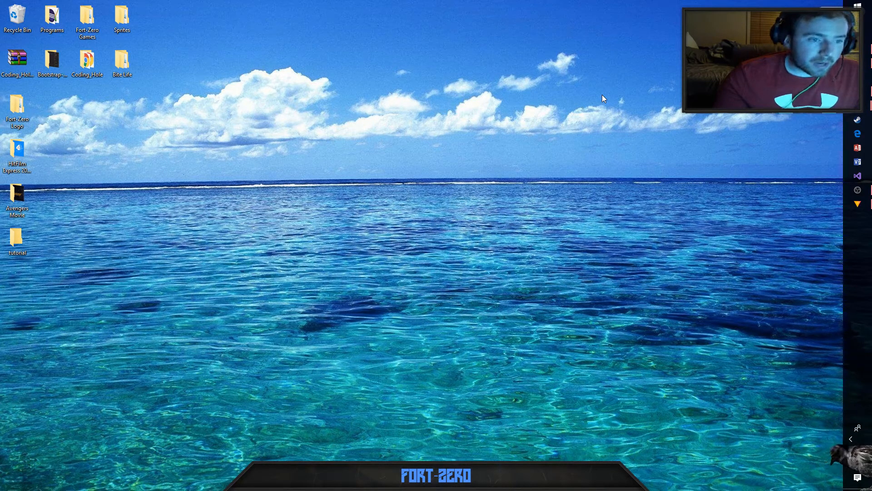
mouse_move(352, 207)
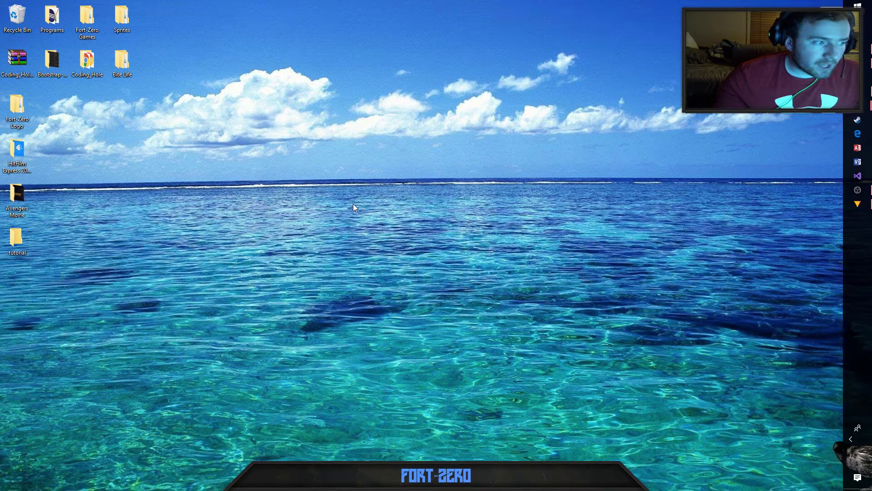
mouse_move(486, 165)
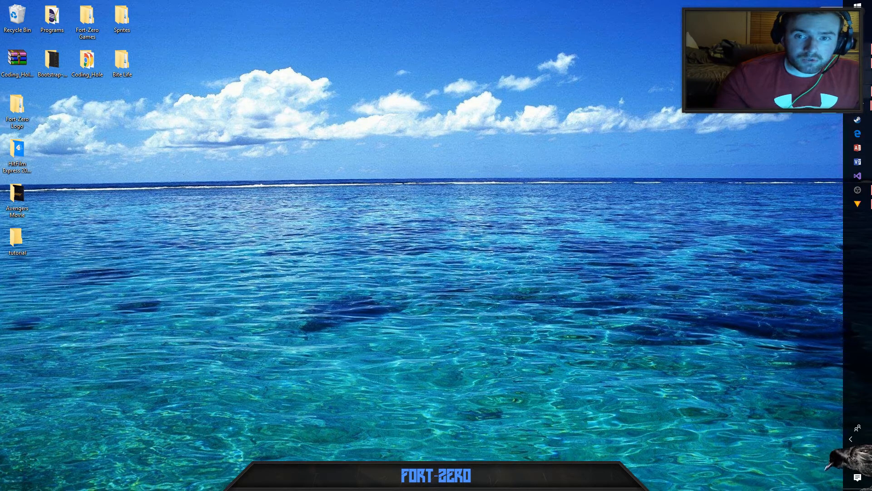
mouse_move(858, 146)
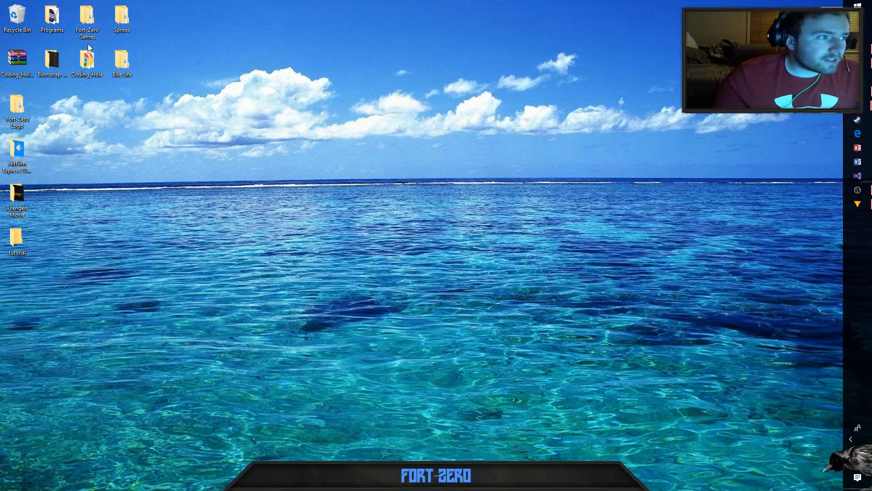
- Launch GameMaker Studio 2 from its shortcut inside the Programs desktop folder
double_click(52, 17)
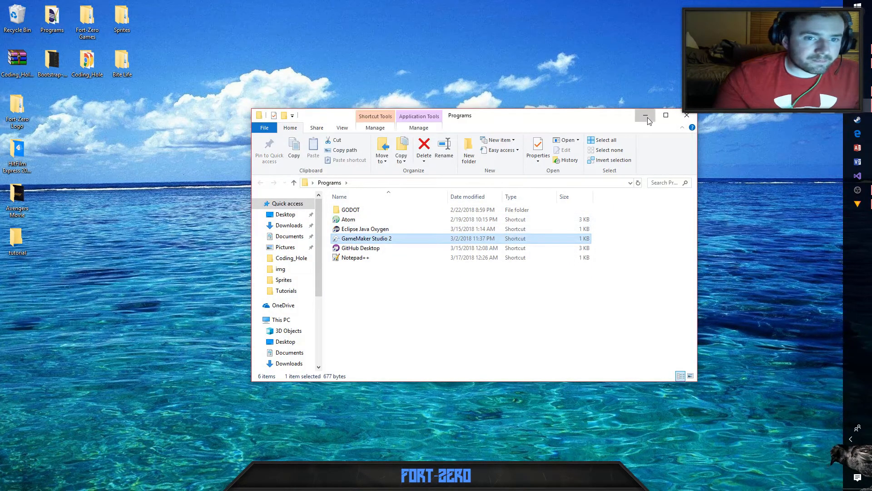
double_click(366, 239)
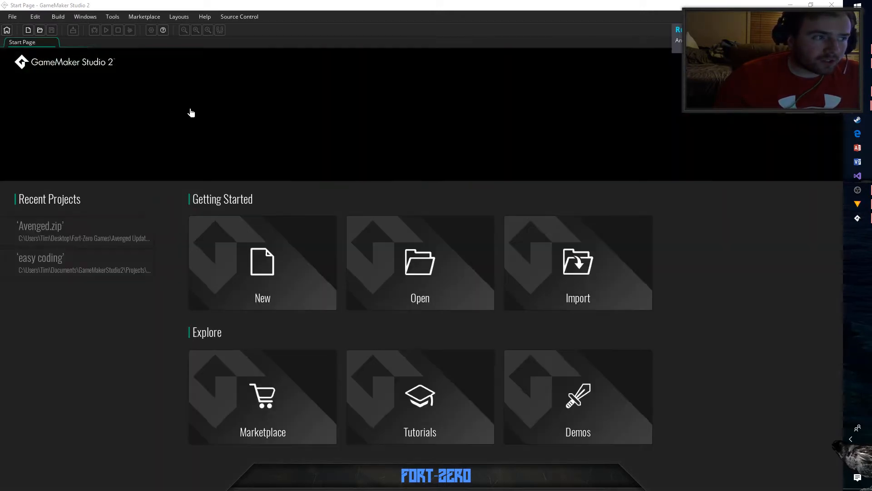
- Open the Avenged.zip project from the Start Page's Recent Projects list
click(54, 231)
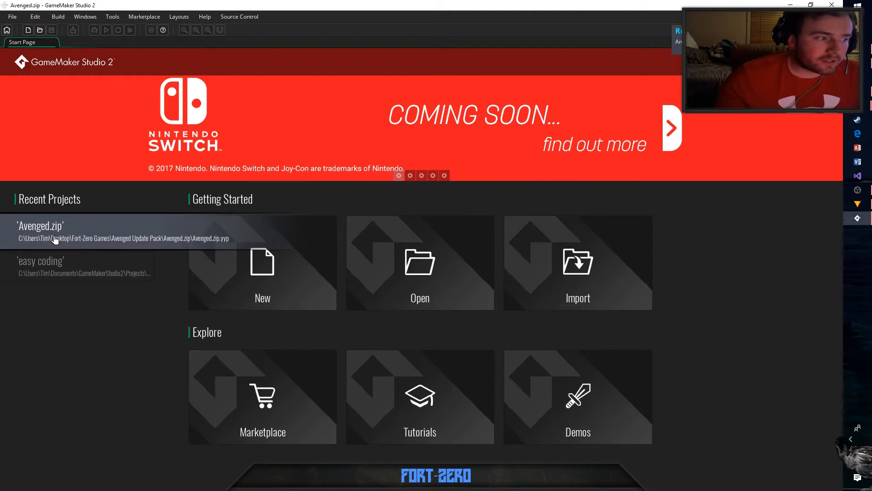
double_click(54, 225)
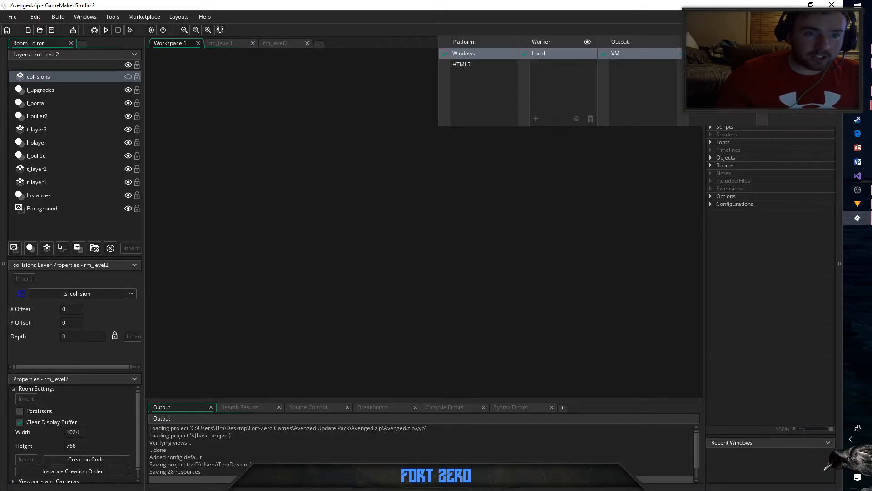
- Switch the Avenged project's build target from Windows to HTML5
click(461, 64)
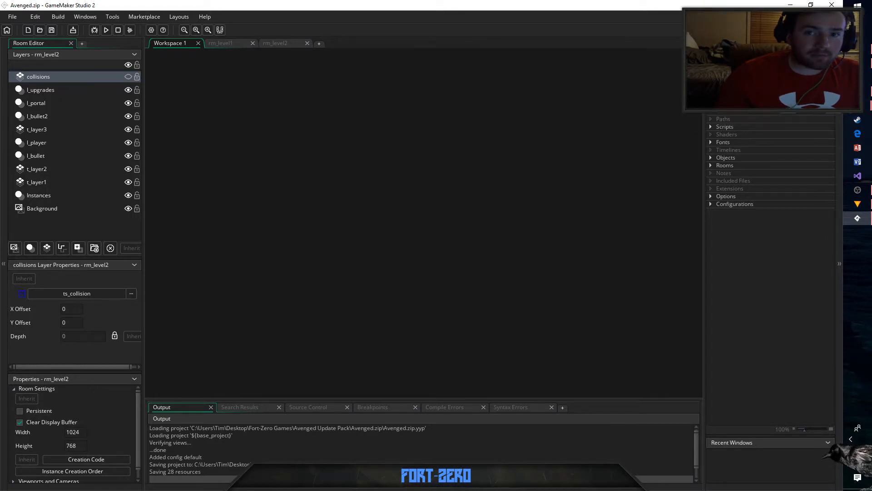
click(58, 17)
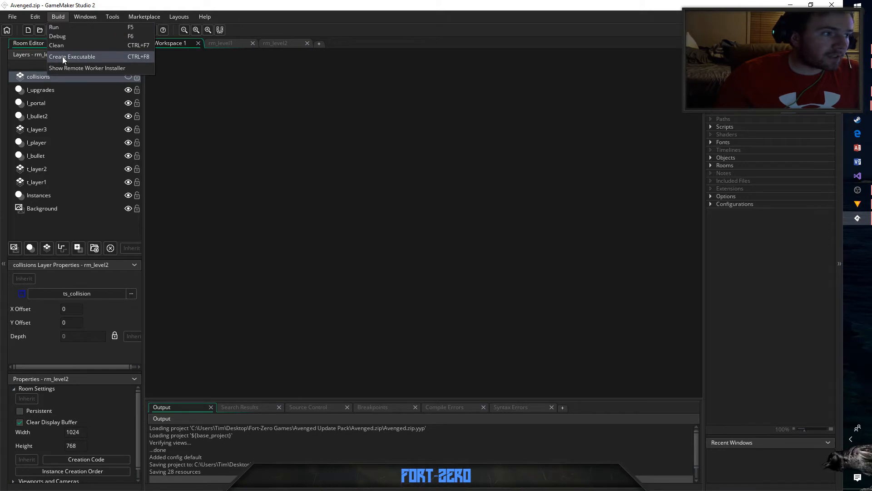
- Create an executable packaged as zip, saved as Avenged.zip.zip in Desktop\tutorial
click(73, 56)
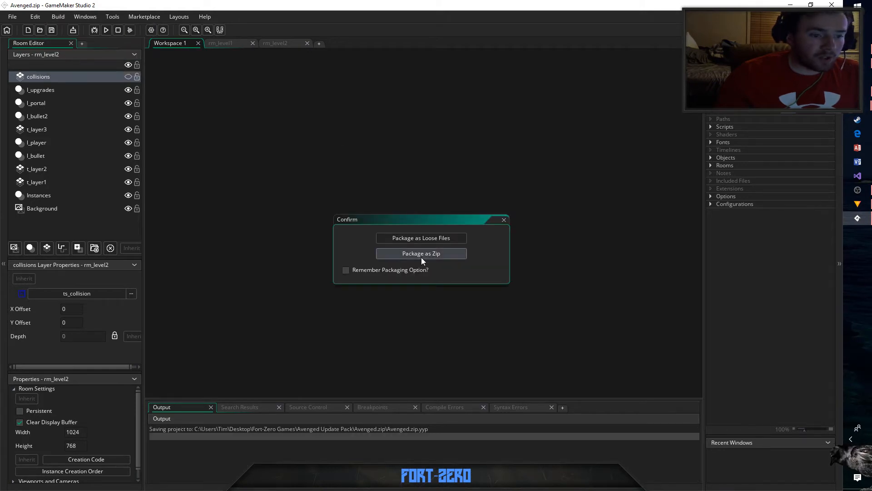
click(421, 253)
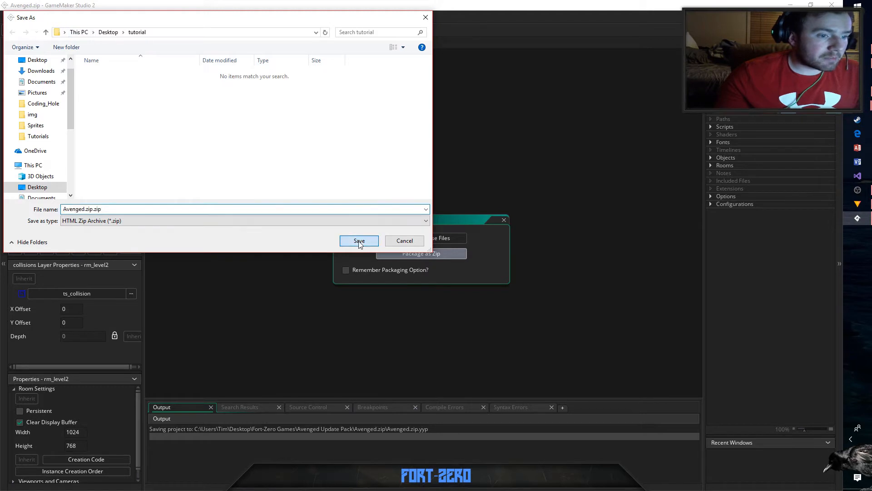
click(359, 240)
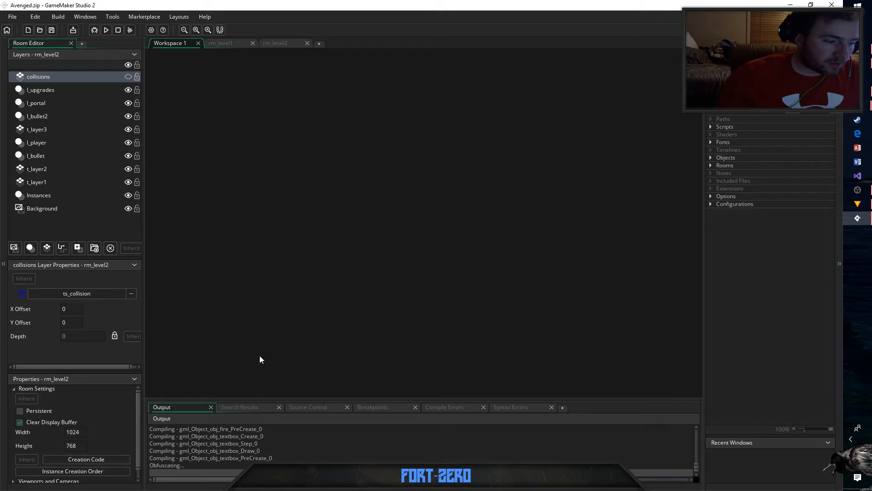
mouse_move(261, 356)
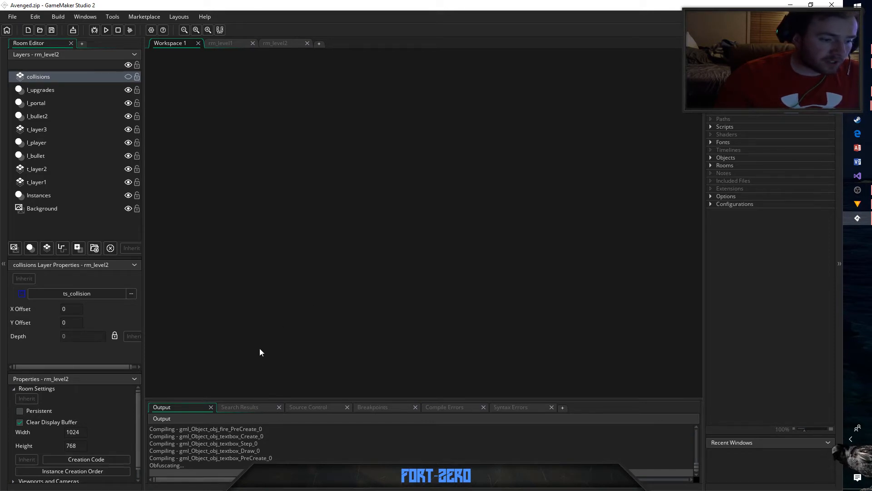
mouse_move(258, 357)
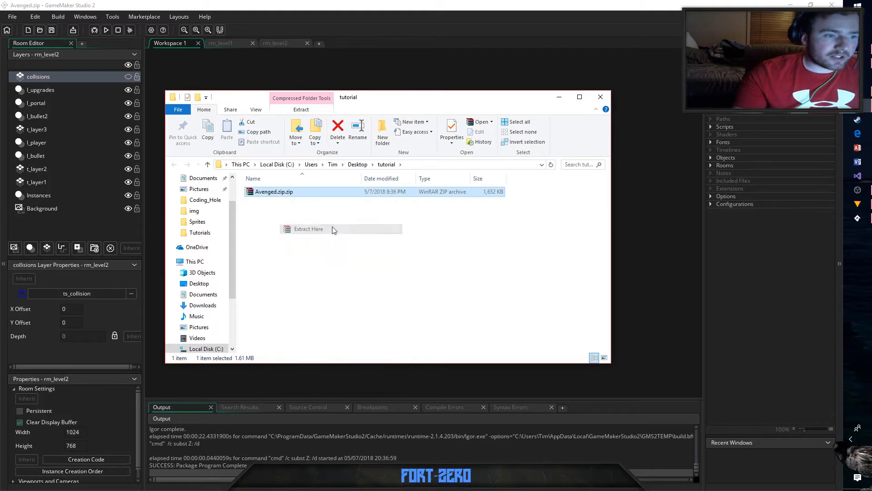
- Check the exported Avenged.zip.zip in the tutorial folder and bring up Chrome
click(308, 229)
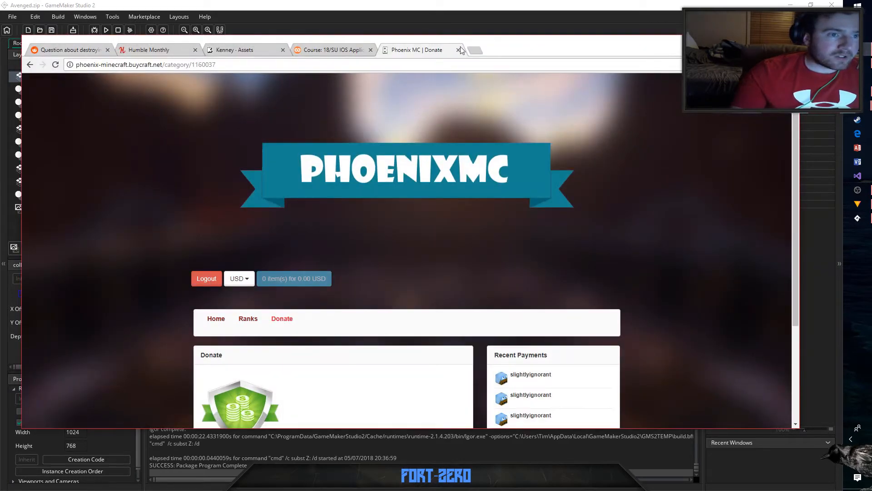
- Reach the itch.io Creator Dashboard in a new tab via the itch.io/dashboard suggestion
click(479, 49)
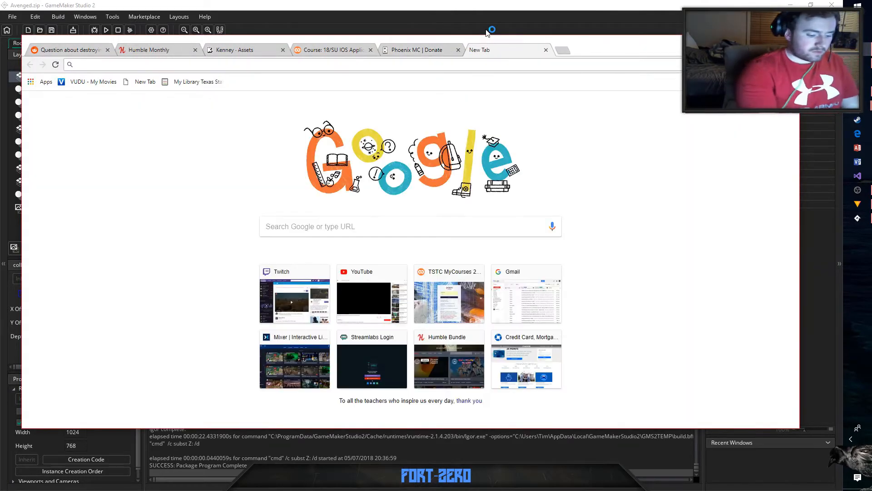
text(i)
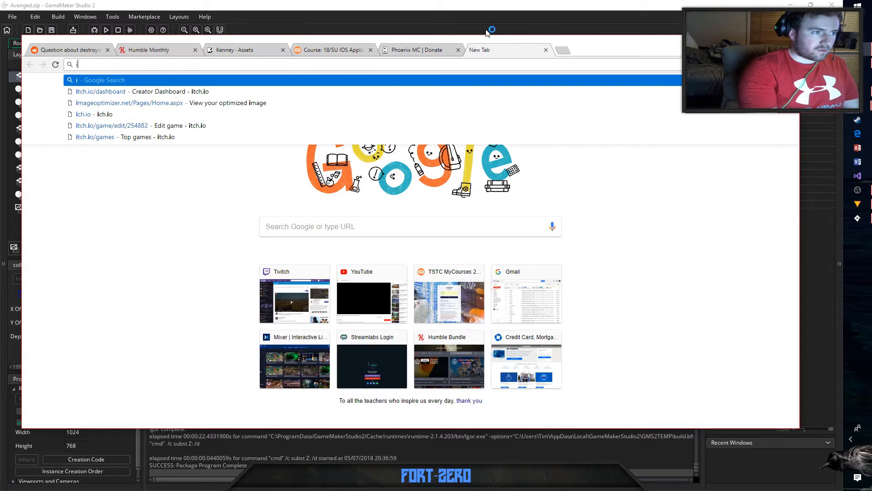
click(100, 90)
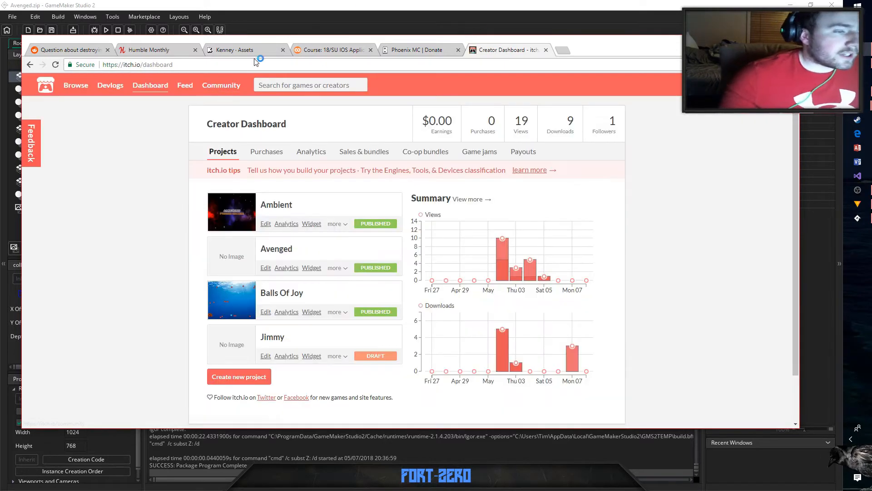
click(77, 86)
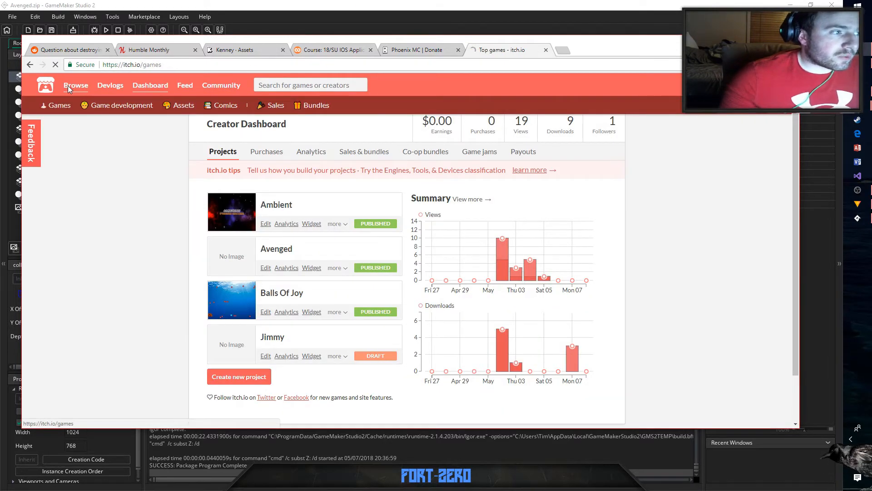
click(75, 85)
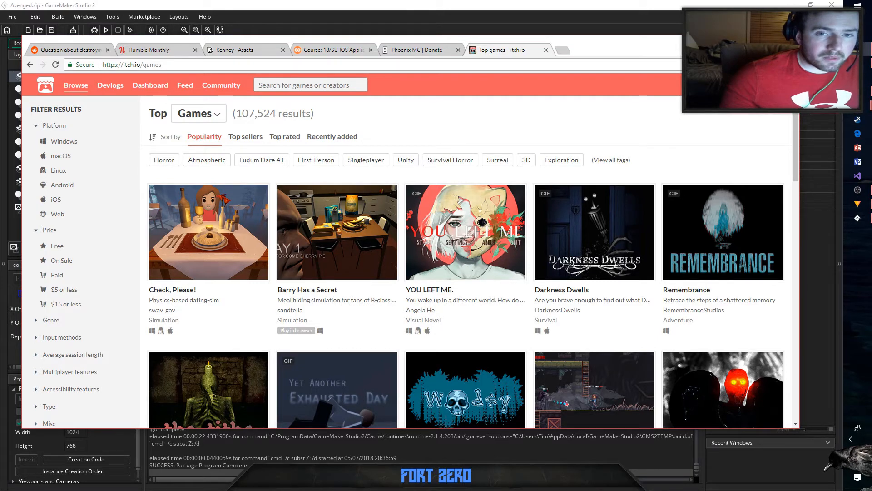
click(150, 85)
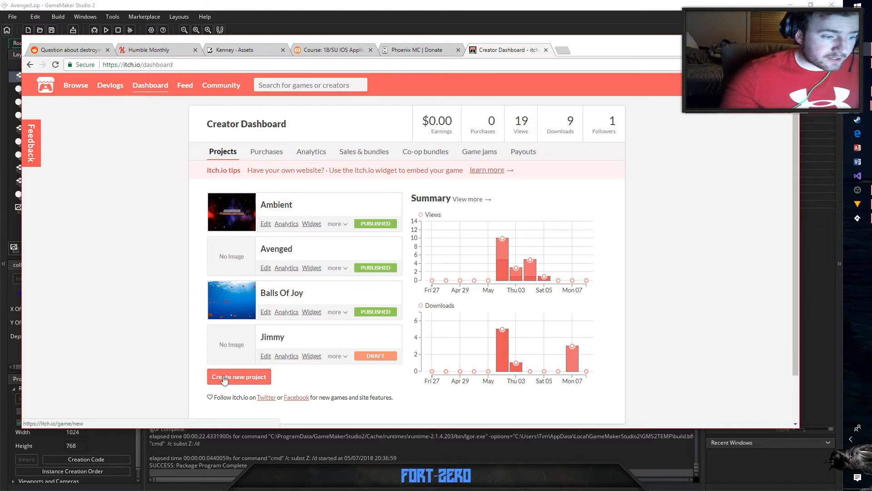
mouse_move(167, 290)
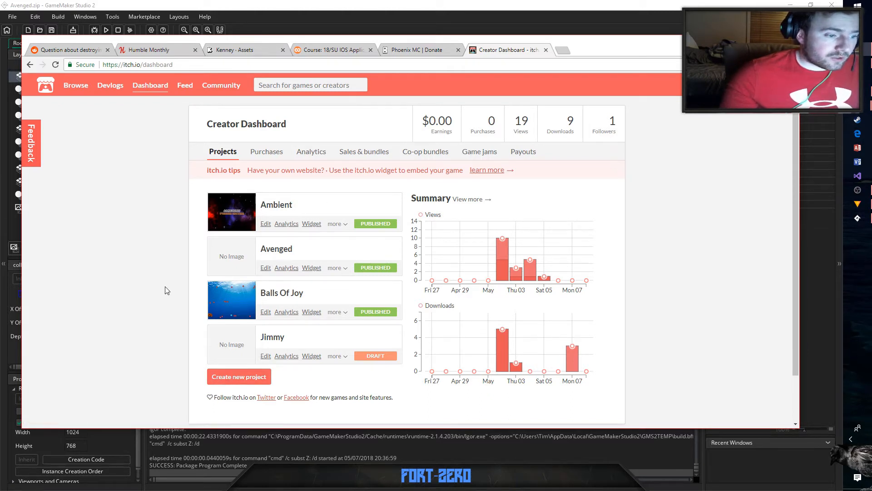
- Open Avenged's Edit game page and move down to Kind of project and Pricing
click(266, 267)
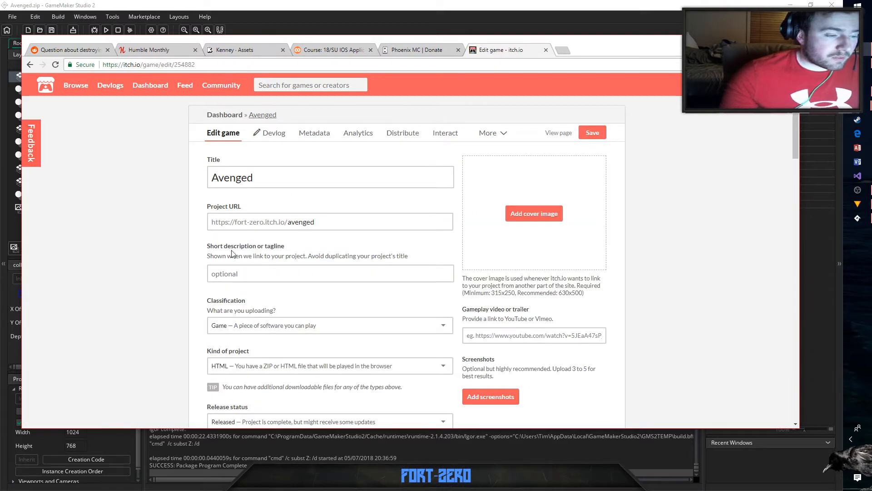
scroll(down, 3)
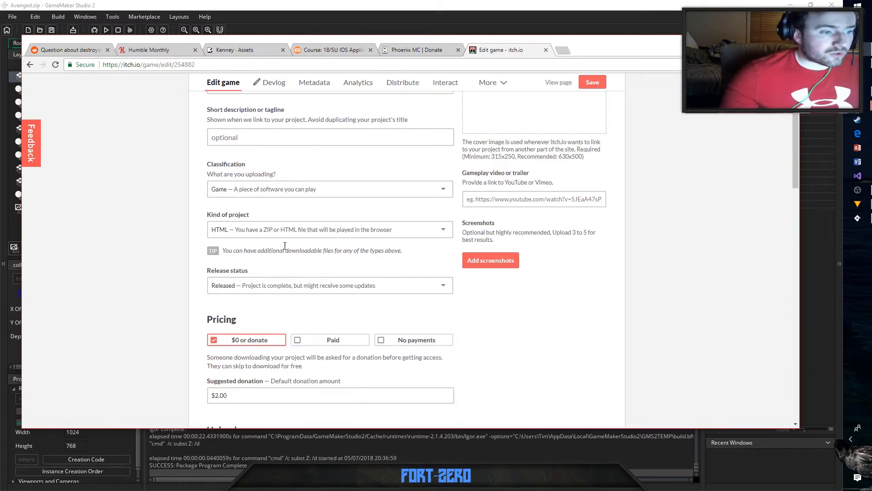
scroll(down, 3)
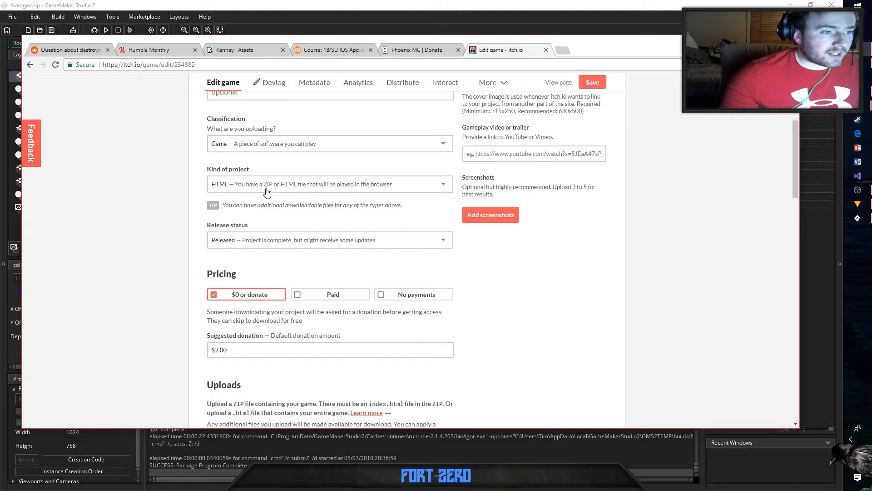
mouse_move(394, 187)
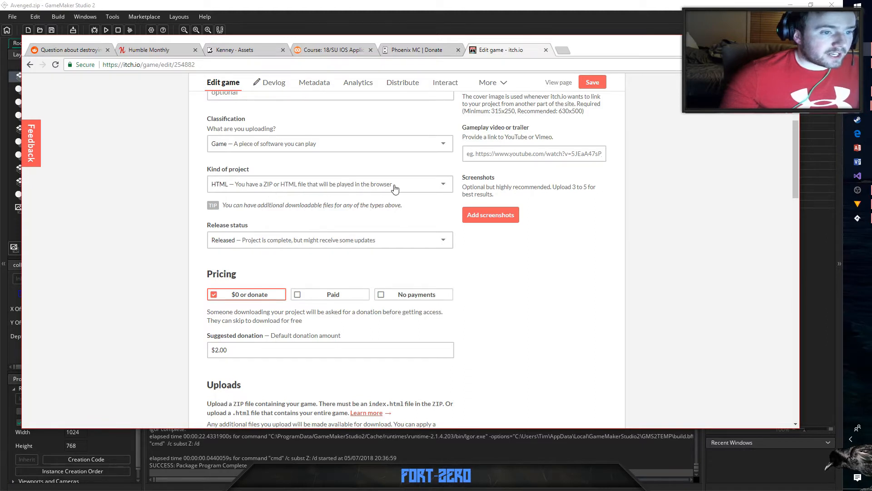
mouse_move(280, 254)
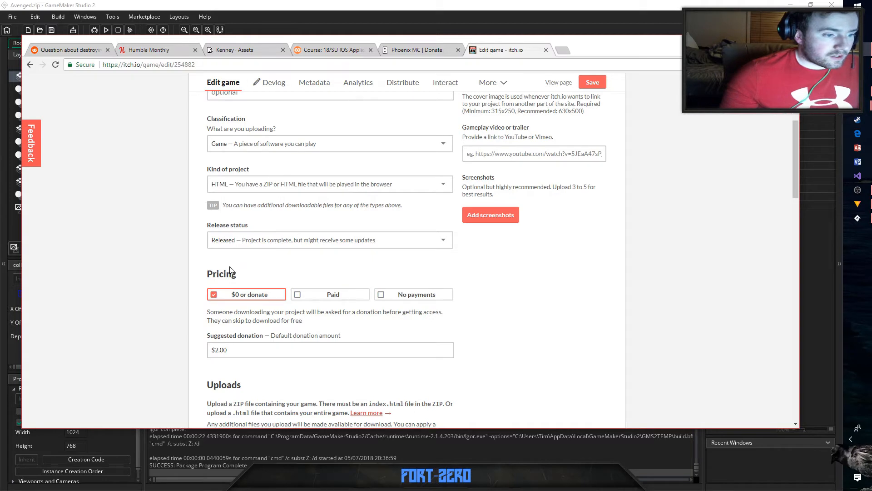
- Delete the old Avenged.zip.zip upload from the game's Uploads section
scroll(down, 3)
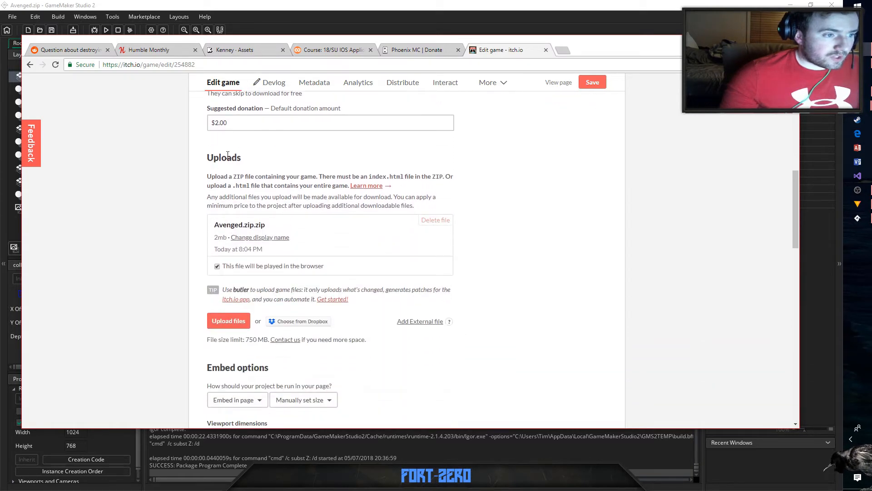
click(435, 220)
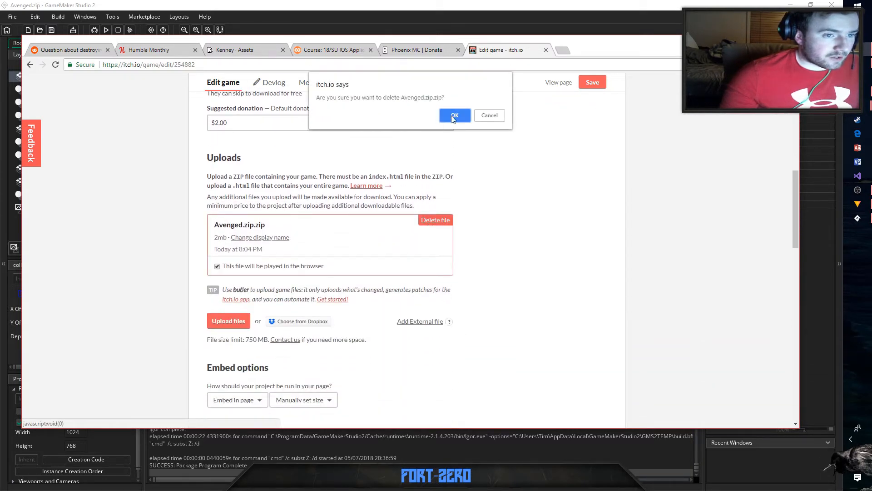
click(455, 115)
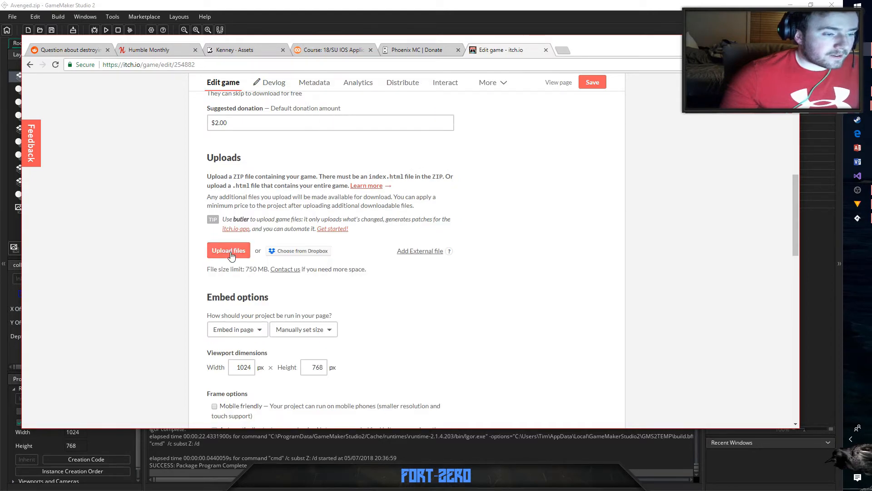
- Upload the new Avenged.zip.zip from the Desktop tutorial folder
click(229, 251)
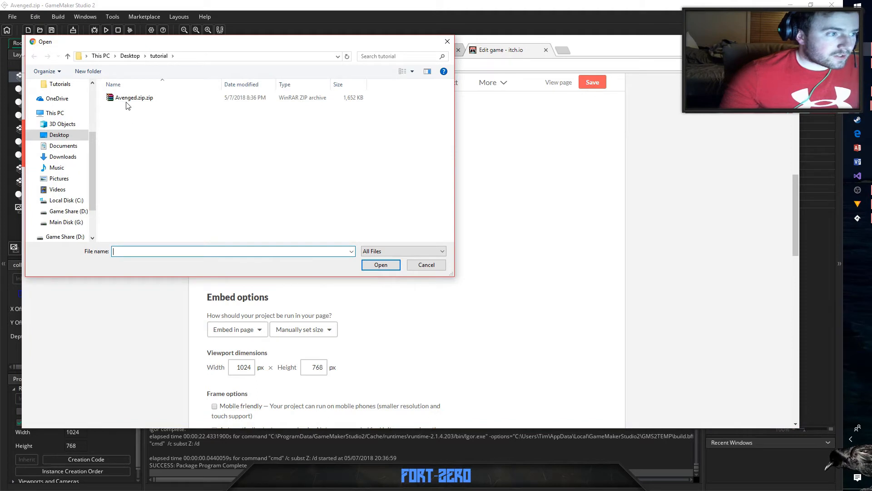
click(133, 99)
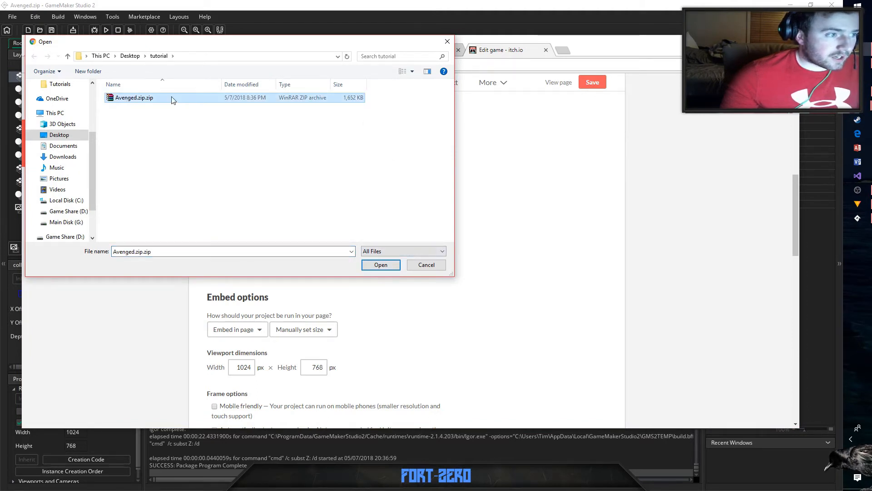
click(381, 265)
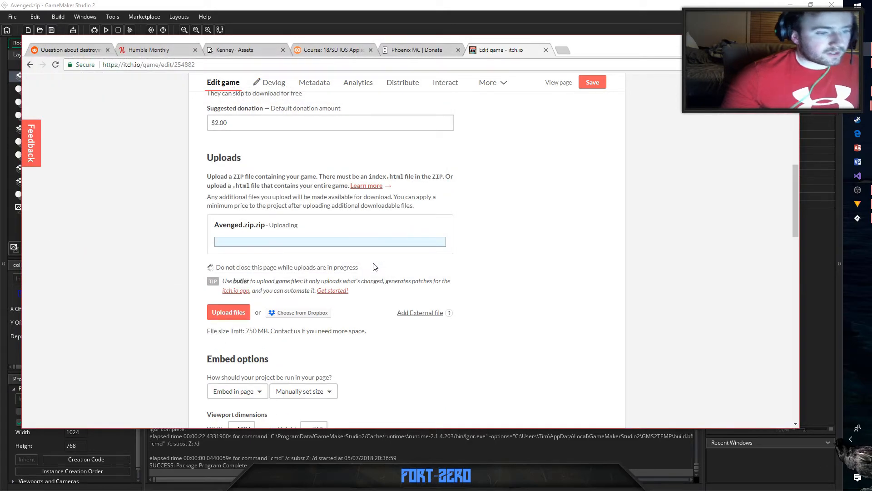
mouse_move(586, 293)
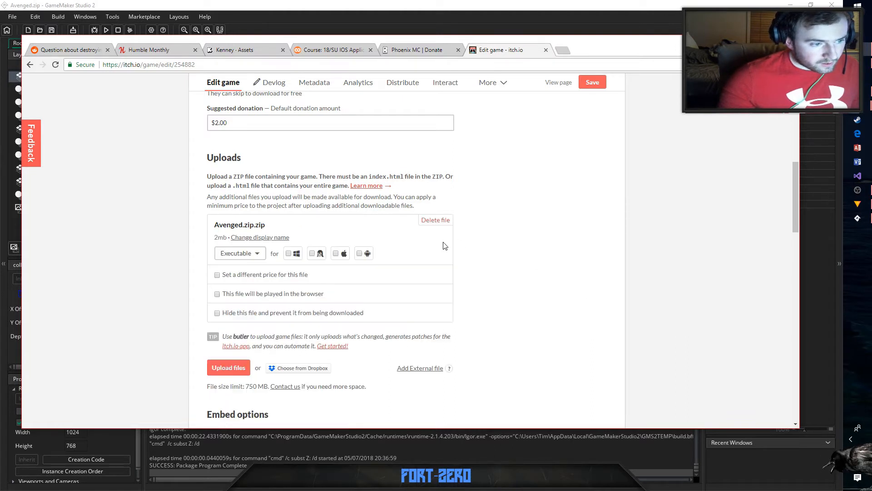
mouse_move(282, 253)
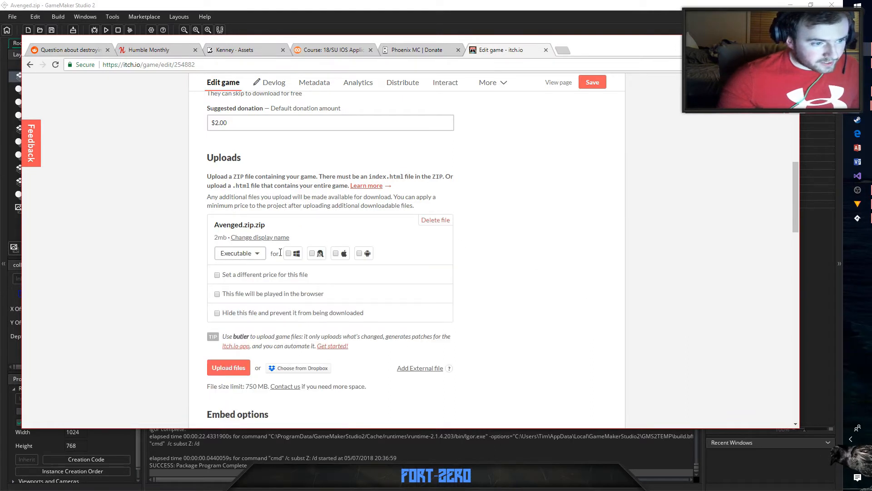
click(289, 252)
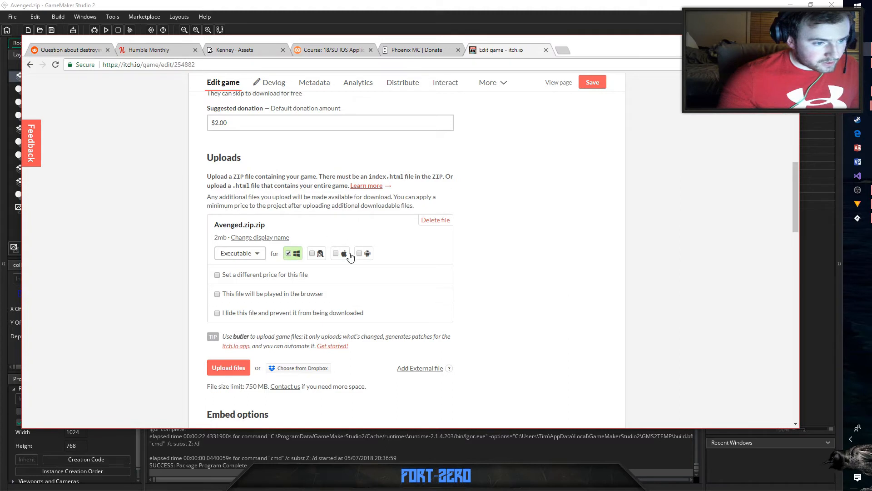
click(289, 252)
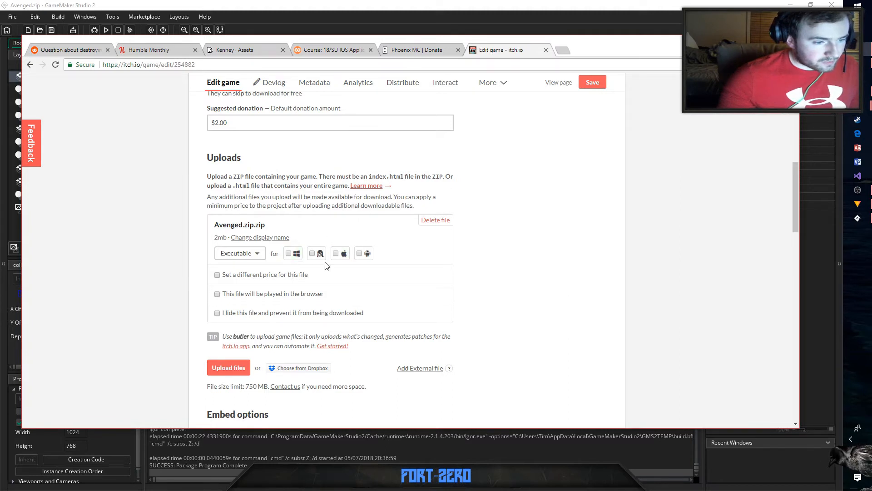
scroll(down, 3)
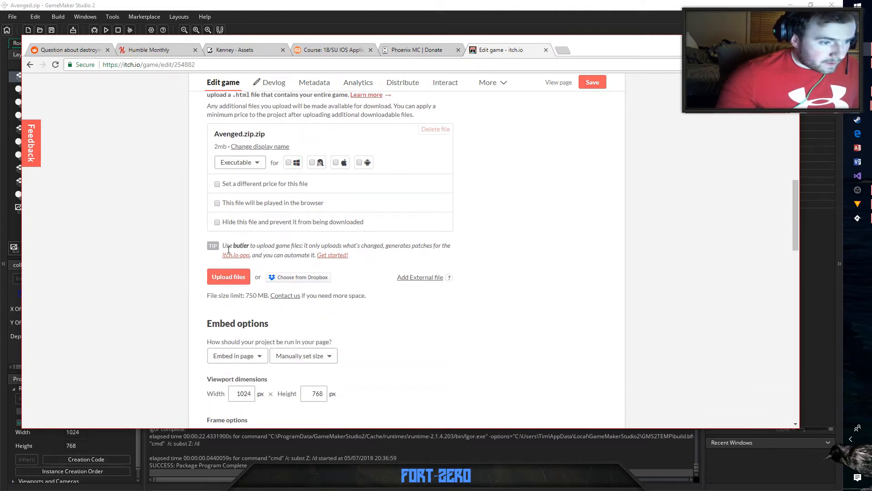
scroll(down, 3)
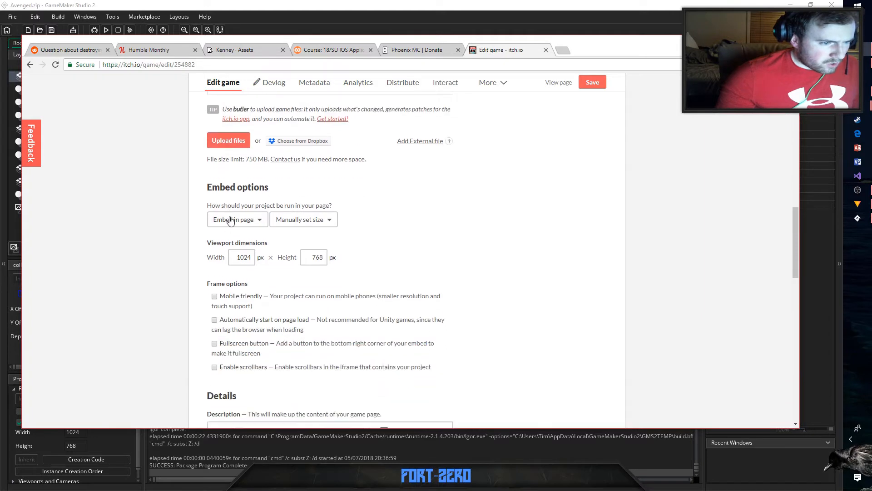
scroll(down, 3)
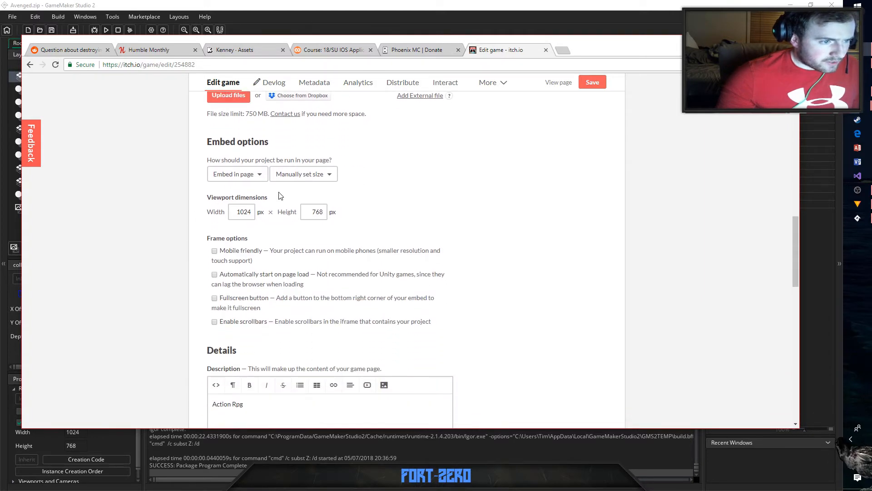
mouse_move(347, 242)
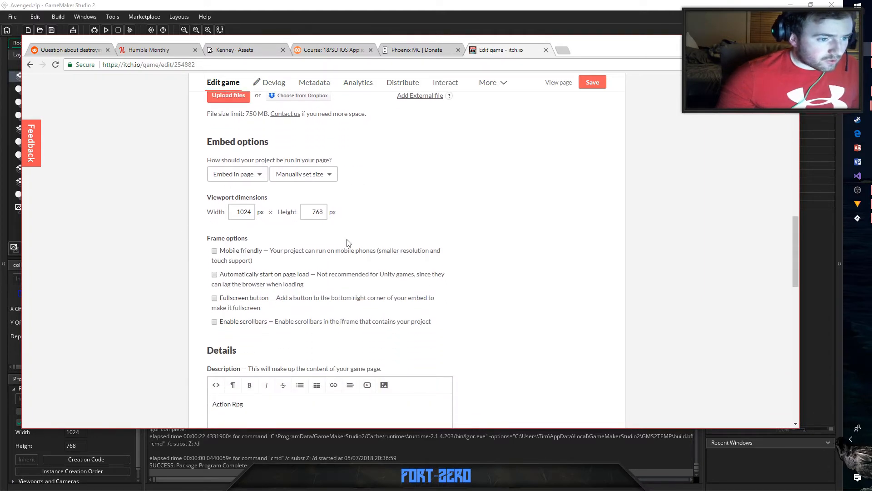
mouse_move(380, 185)
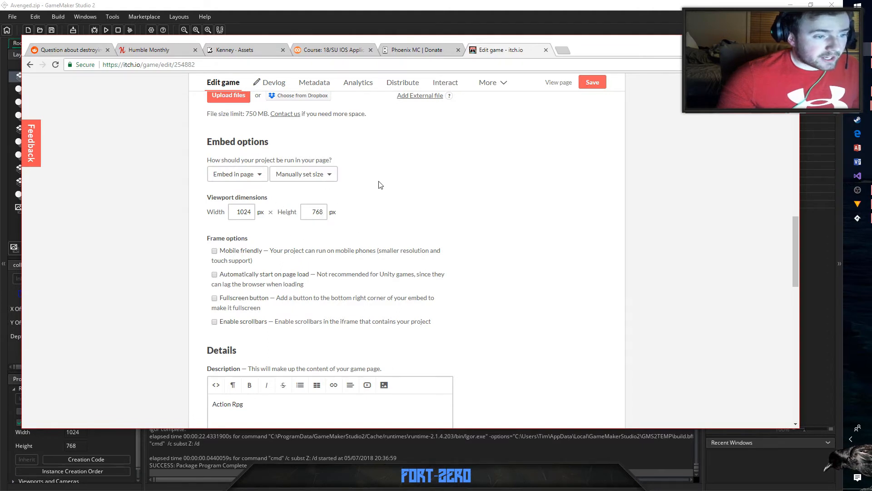
mouse_move(289, 193)
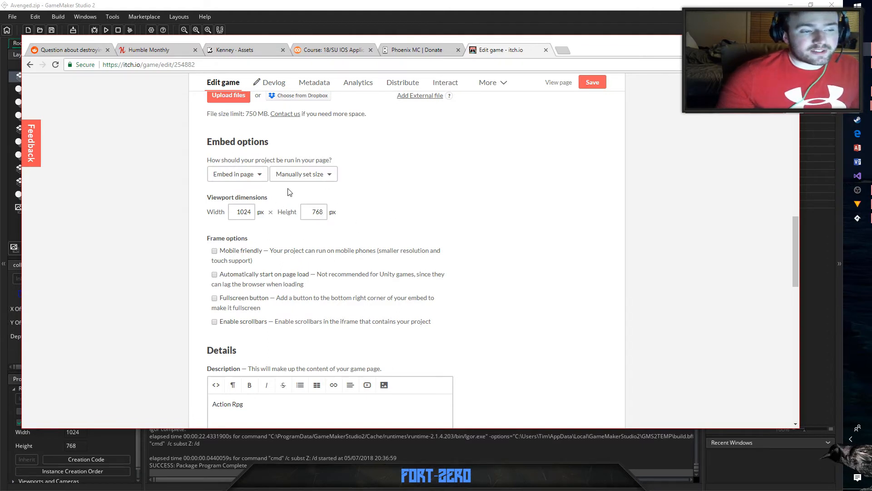
mouse_move(354, 208)
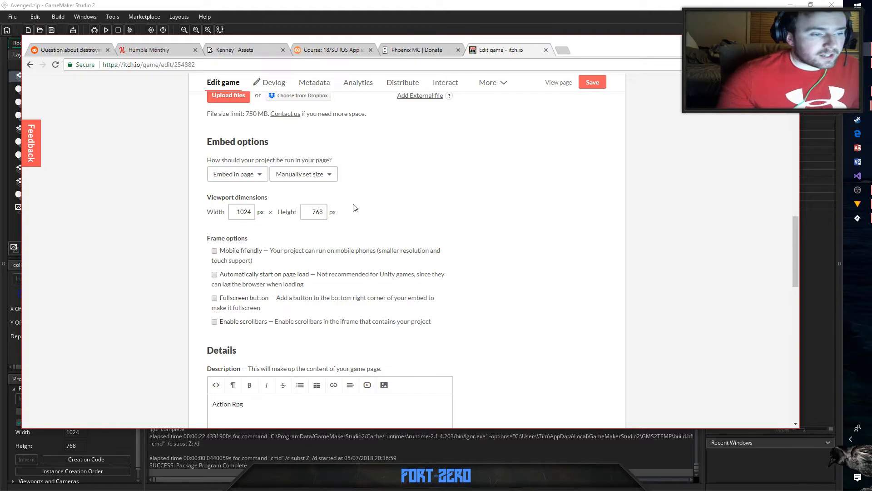
mouse_move(349, 191)
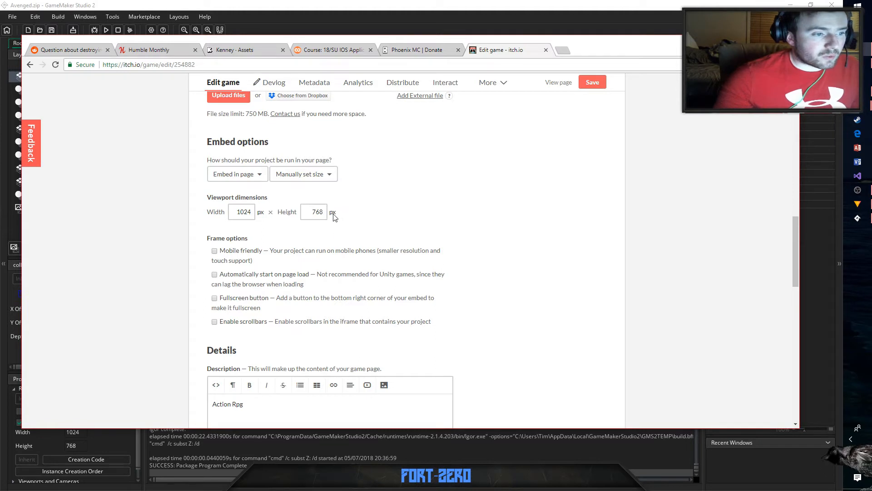
scroll(down, 3)
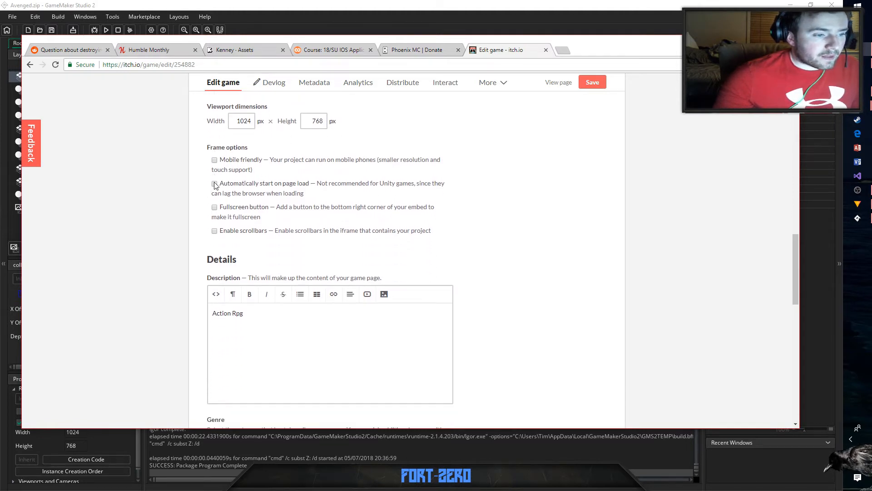
scroll(down, 3)
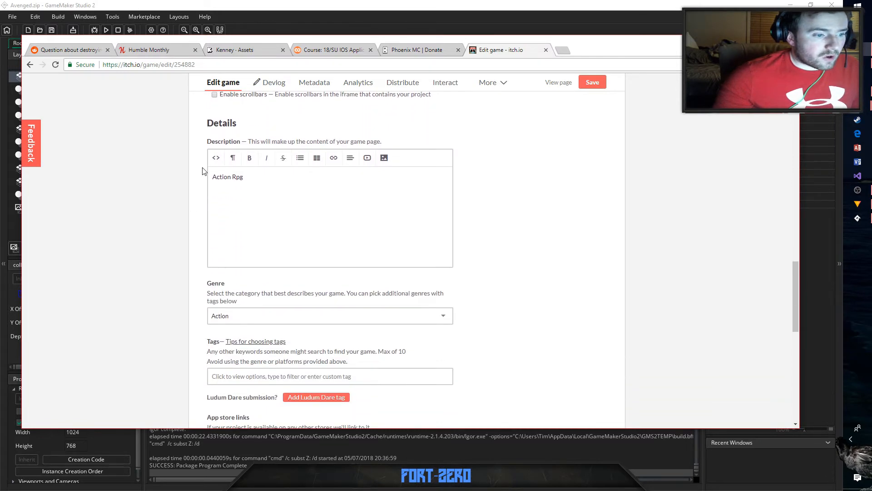
scroll(down, 3)
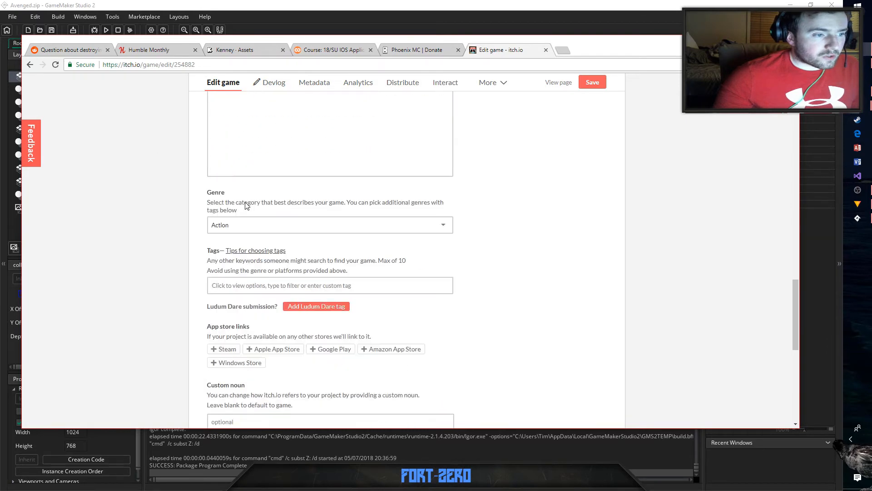
scroll(down, 3)
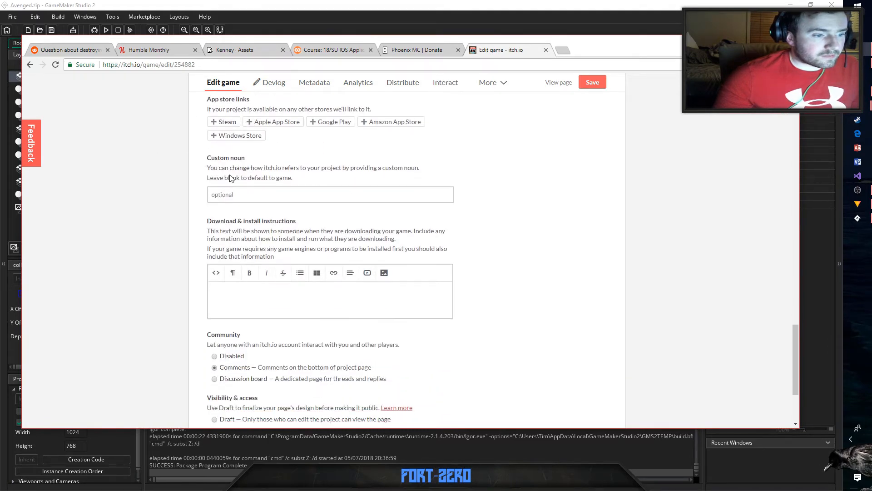
scroll(down, 3)
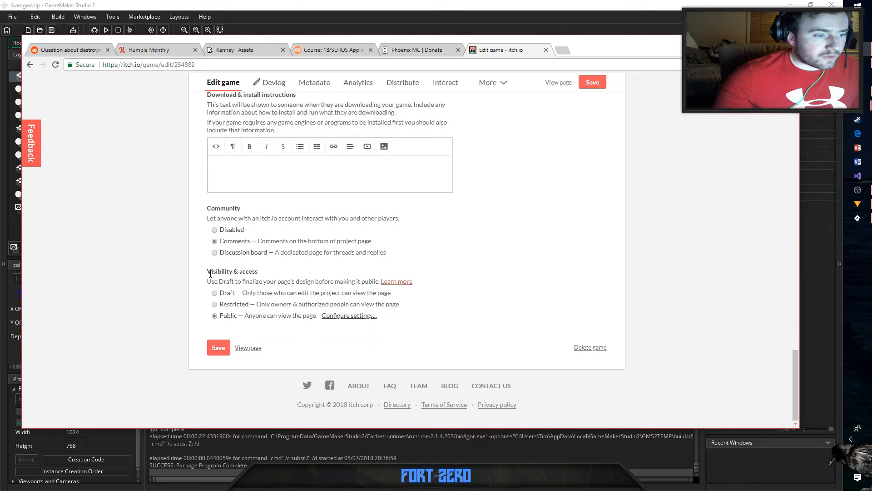
mouse_move(255, 289)
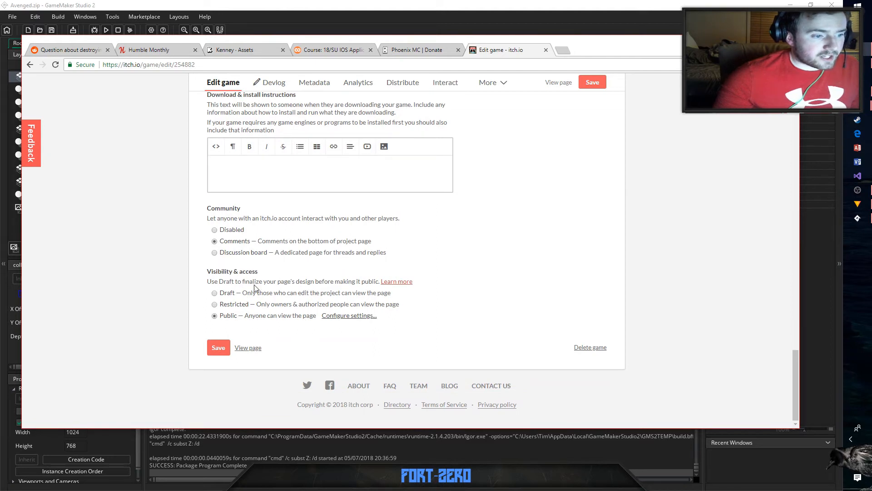
mouse_move(406, 214)
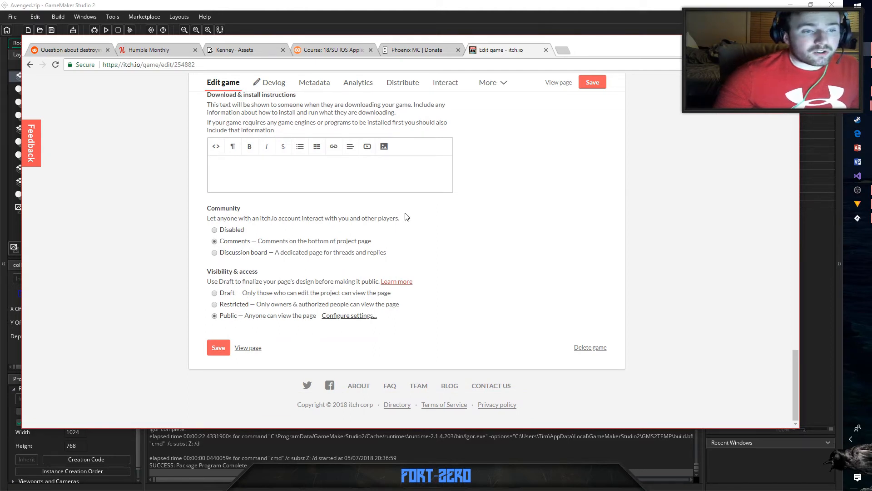
mouse_move(434, 229)
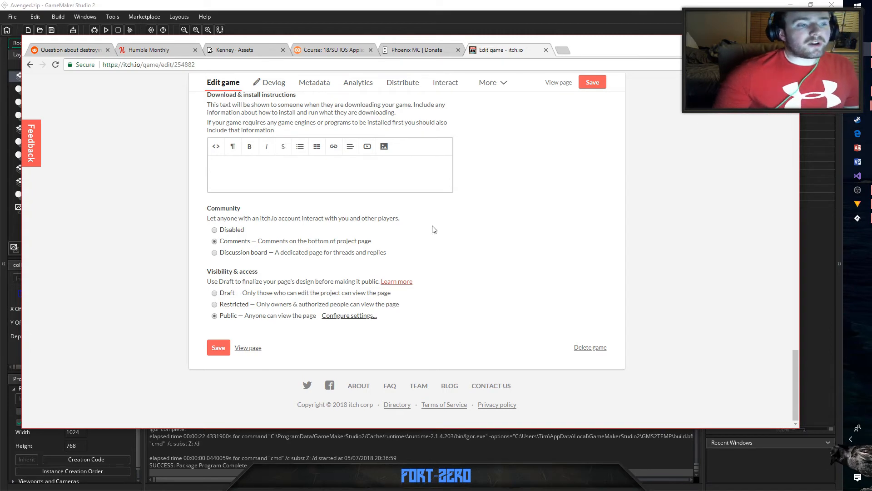
mouse_move(275, 296)
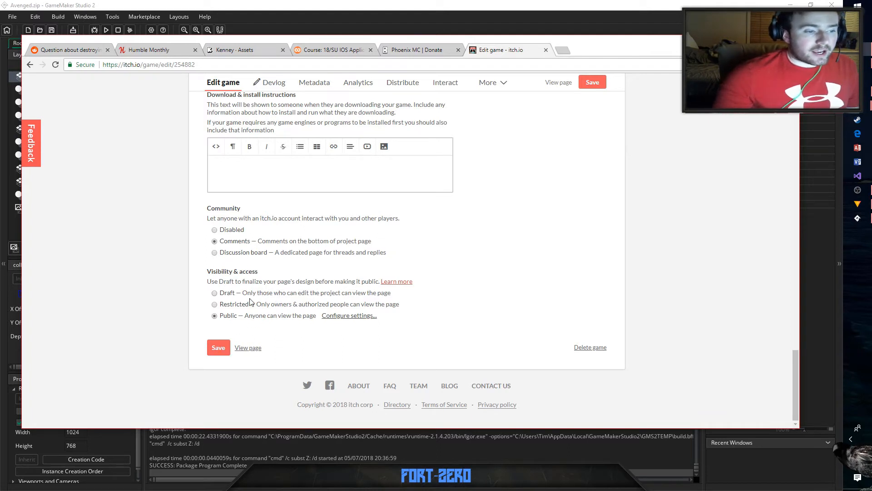
mouse_move(536, 198)
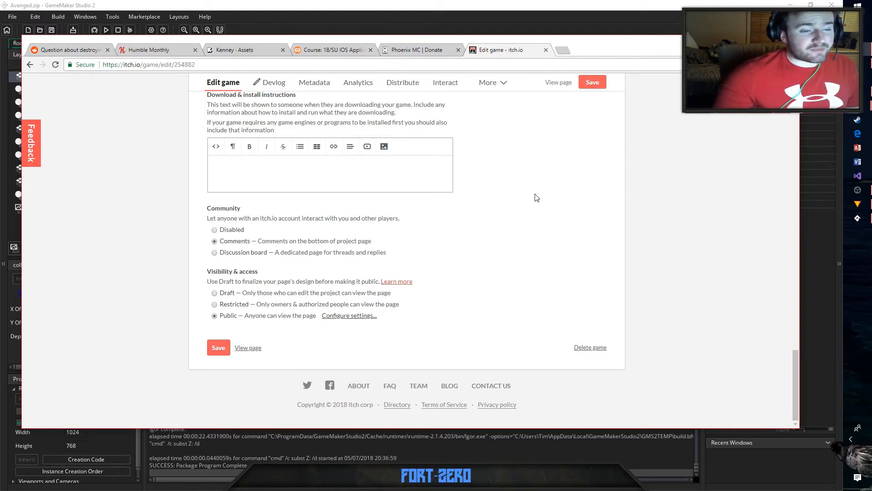
mouse_move(443, 249)
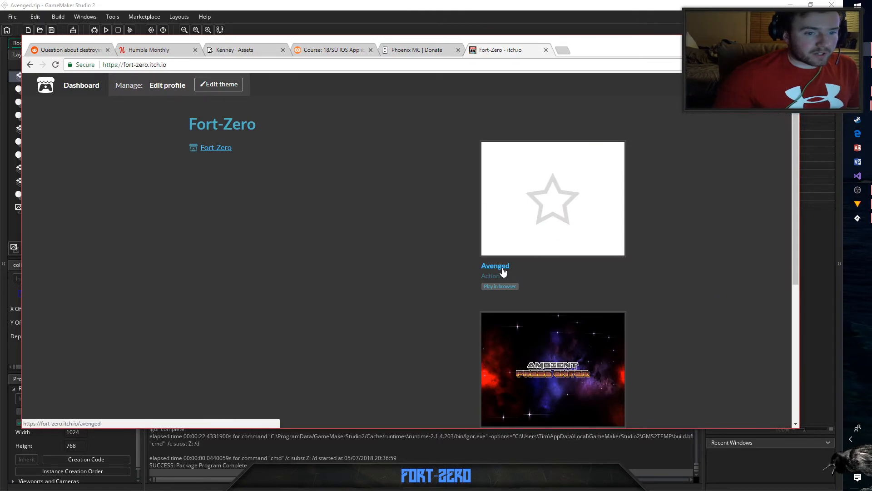
- Open Avenged's public page from the Fort-Zero profile and dismiss the recently-updated banner
click(495, 265)
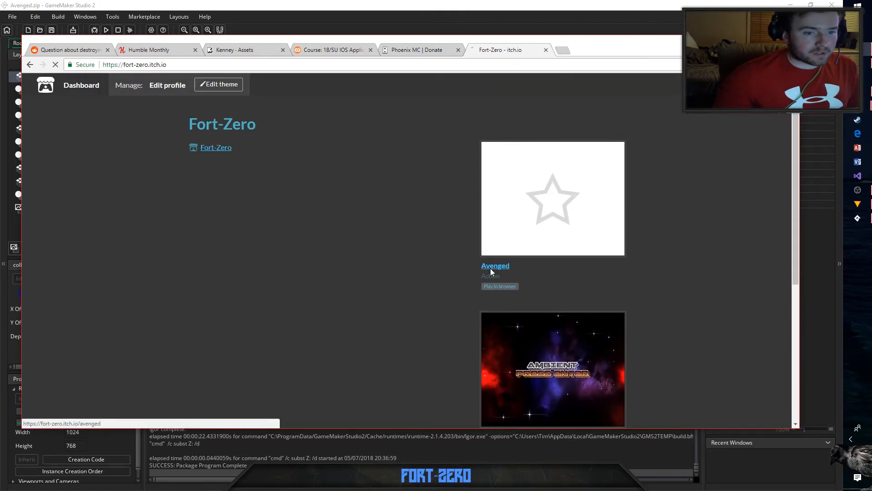
click(495, 265)
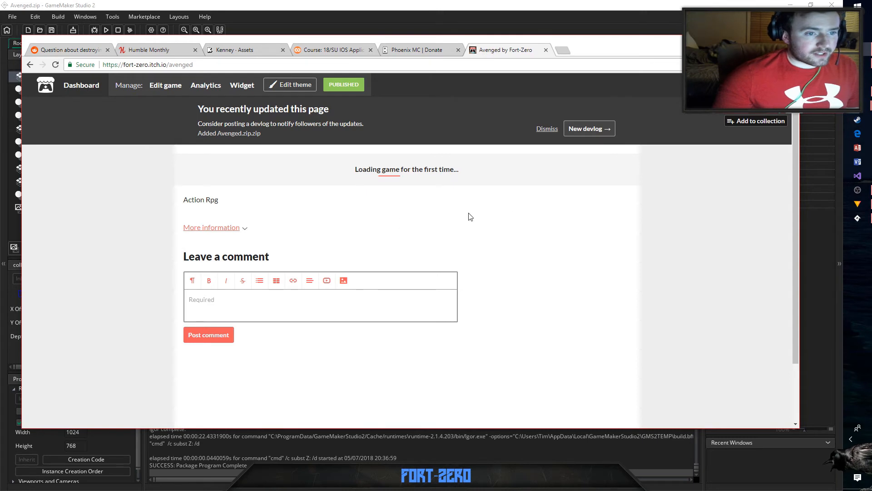
mouse_move(411, 246)
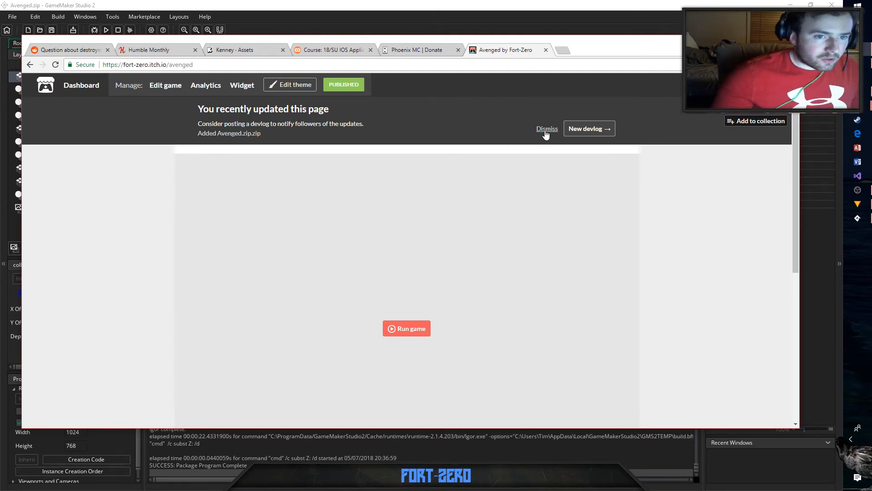
click(547, 129)
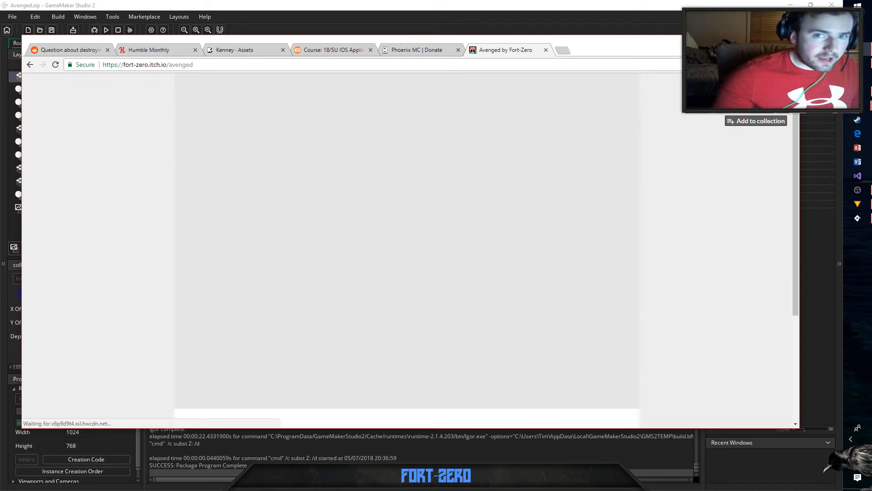